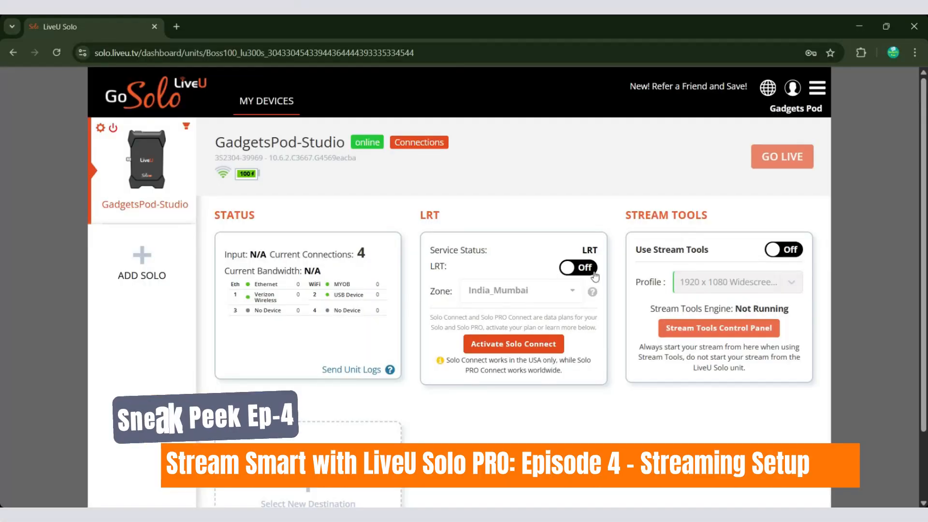
# Switch LRT to On for GadgetsPod-Studio and start adding a new streaming destination
pyautogui.click(578, 266)
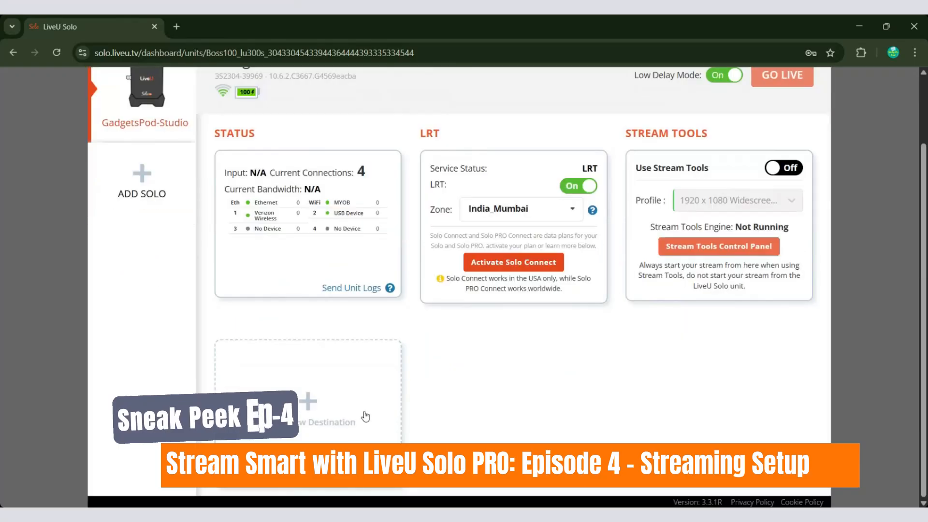
pyautogui.click(307, 402)
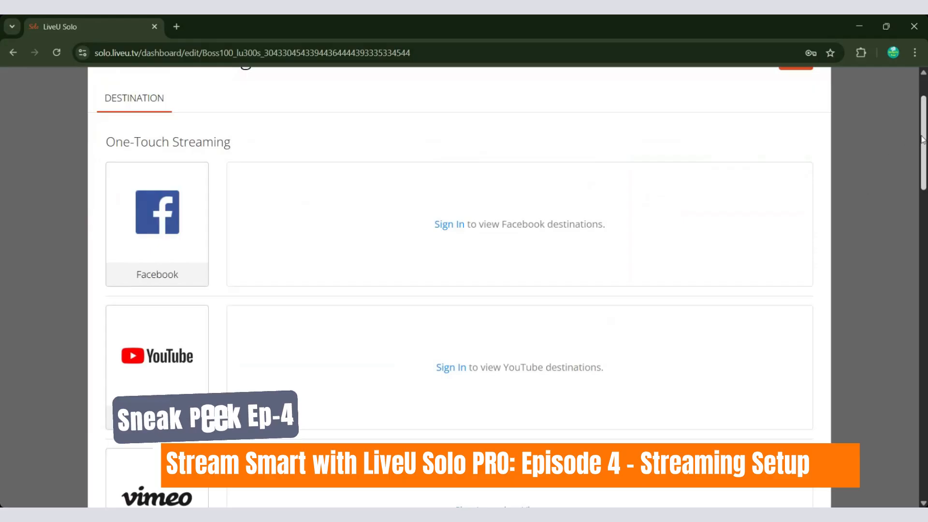
# Scroll the destination page past Facebook and YouTube to Boxcast, Twitch, Akamai and Amazon Live
pyautogui.scroll(-3)
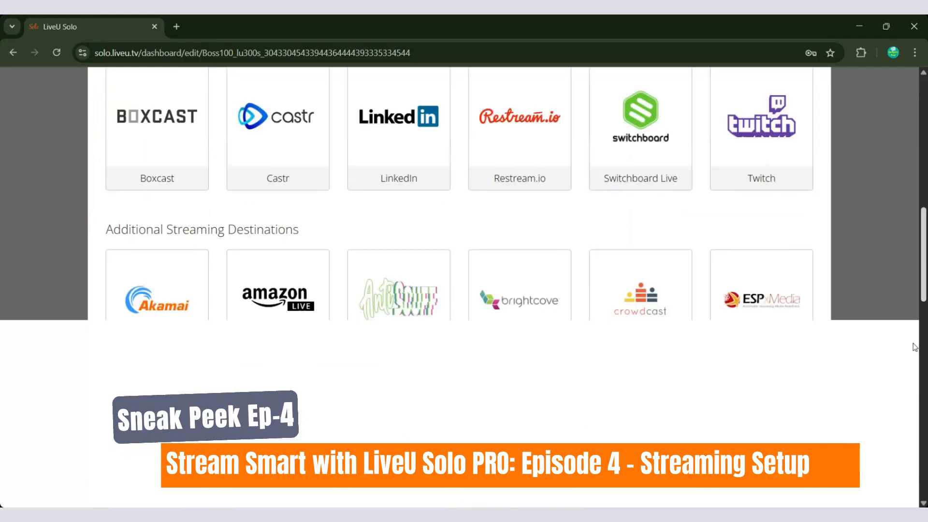